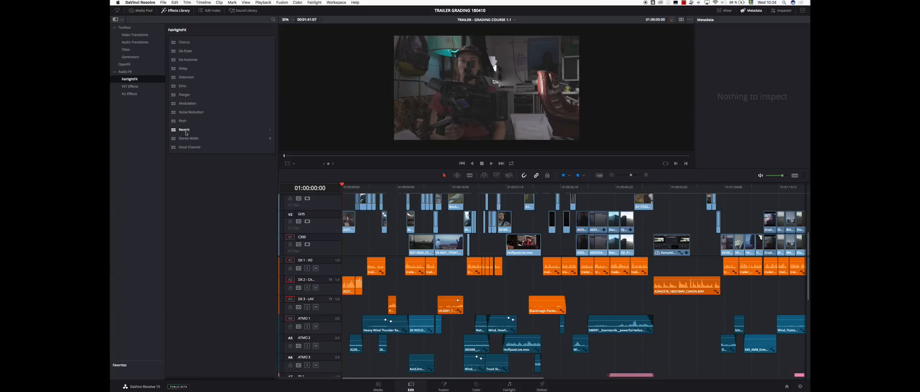
# Step: Browse the Fairlight FX Reverb, the VST and AU audio effects, then the Titles and Fusion Titles
pyautogui.click(184, 130)
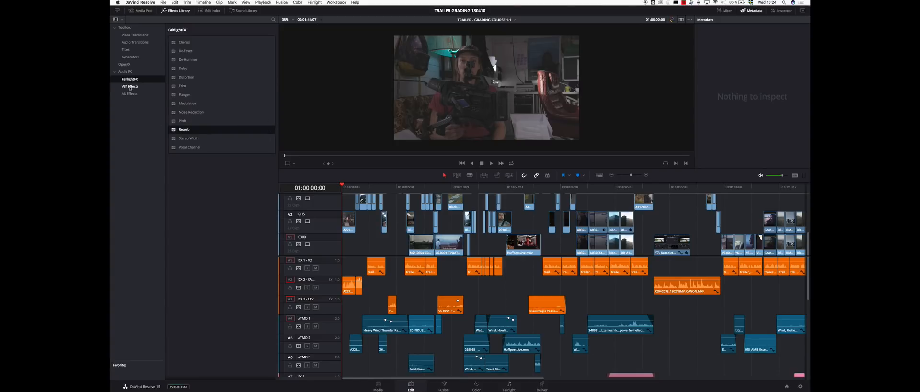
pyautogui.click(129, 86)
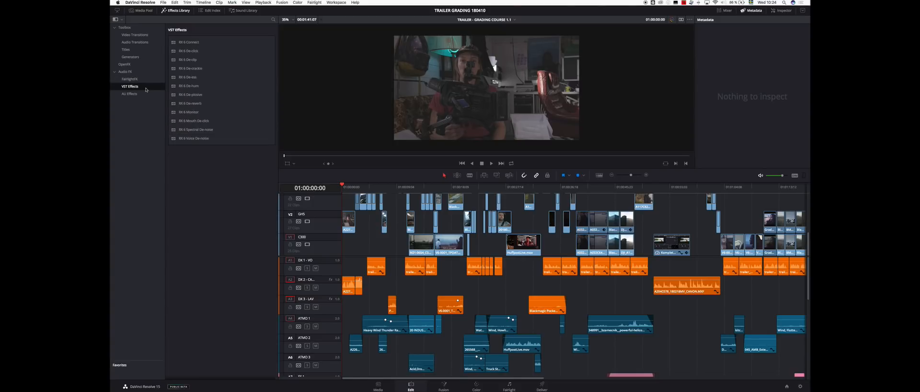
pyautogui.click(129, 94)
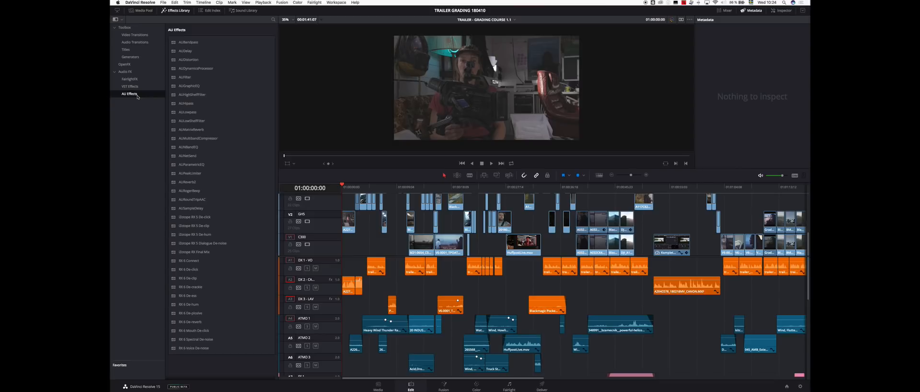
pyautogui.click(125, 49)
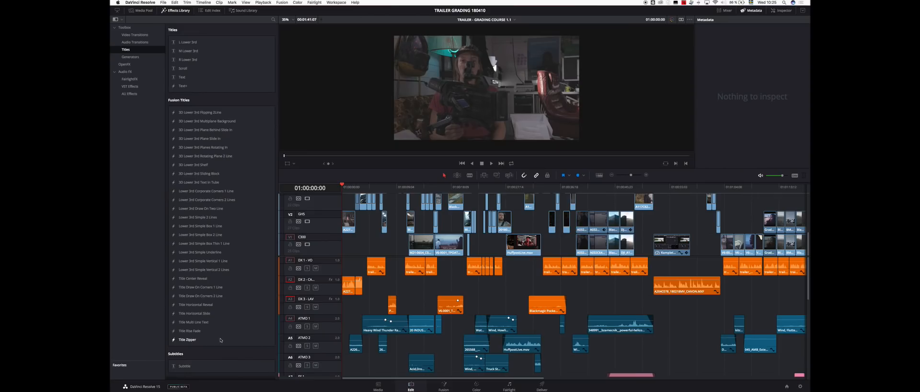